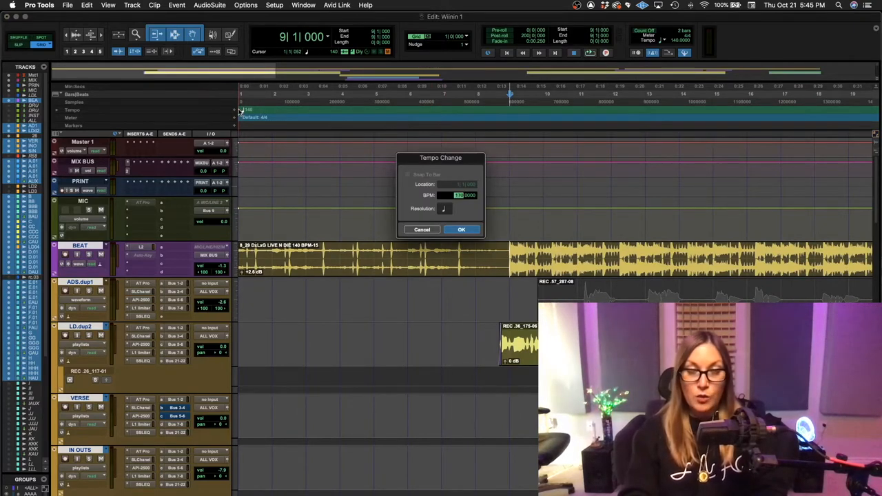
Cancel the Tempo Change dialog, keeping the session at 140 BPM
click(461, 230)
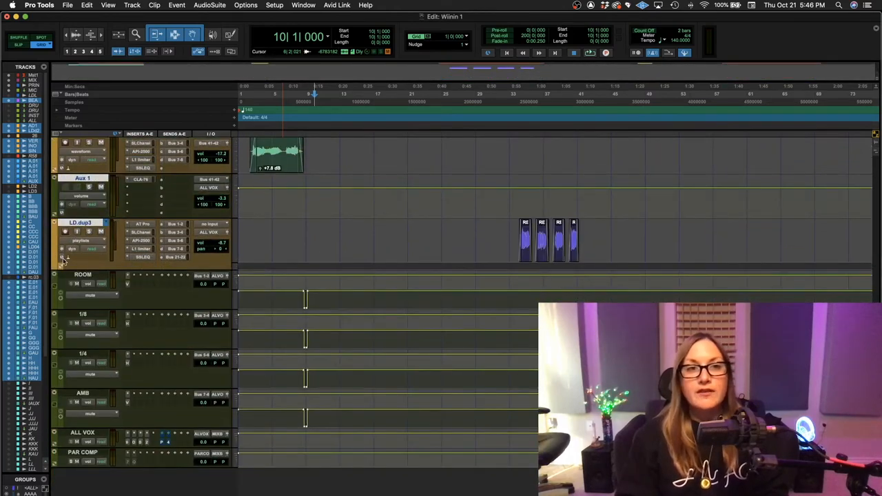
mouse_move(63, 267)
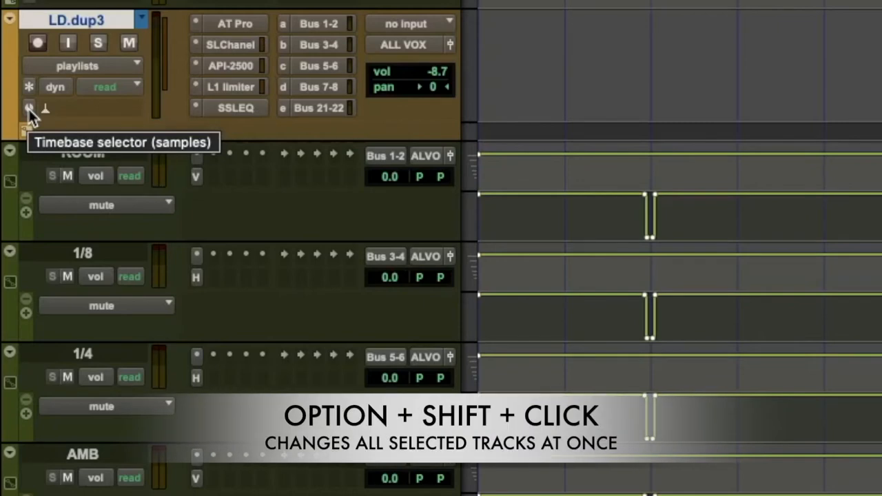
Switch the selected tracks, including LD.dup3, from samples to ticks timebase
click(30, 108)
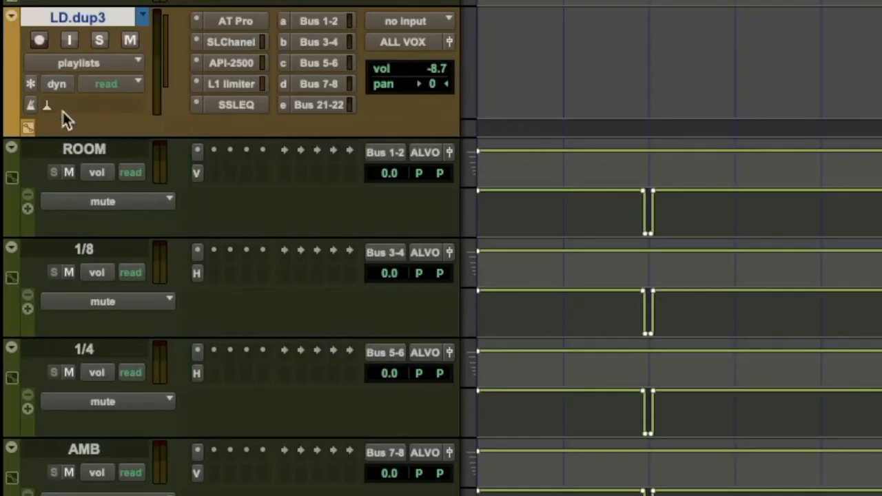
mouse_move(47, 105)
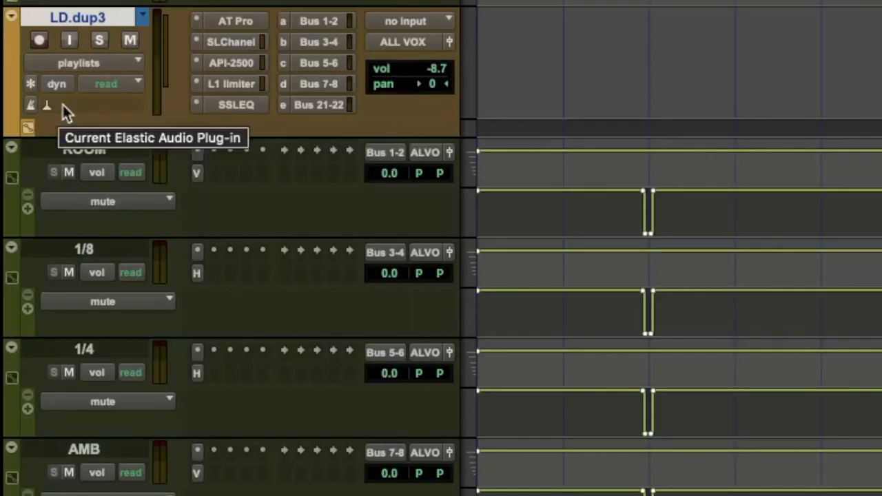
Open the Elastic Audio plug-in selector on the LD.dup3 vocal track
click(30, 105)
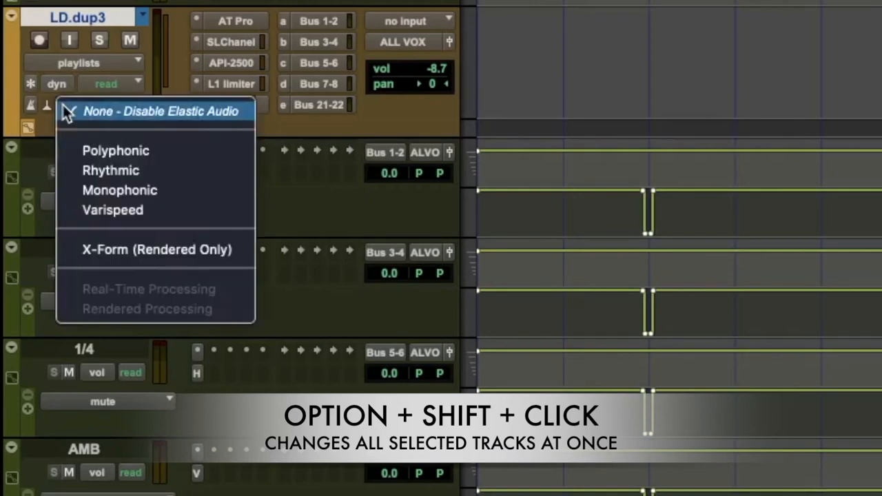
mouse_move(110, 171)
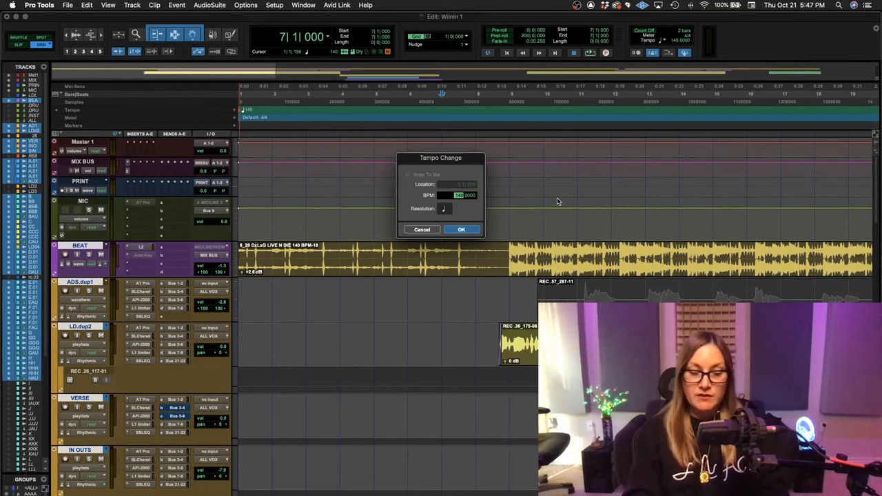
Confirm the Tempo Change at 170 BPM so beat and vocal clips follow the grid
click(462, 230)
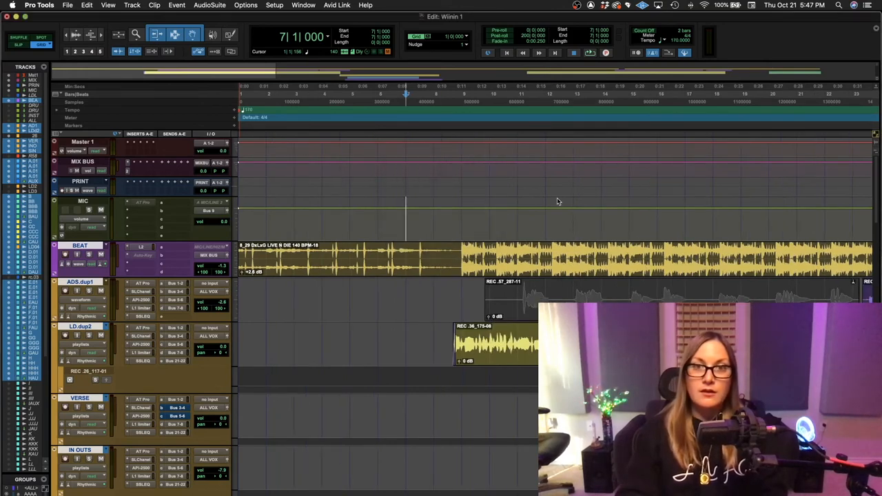